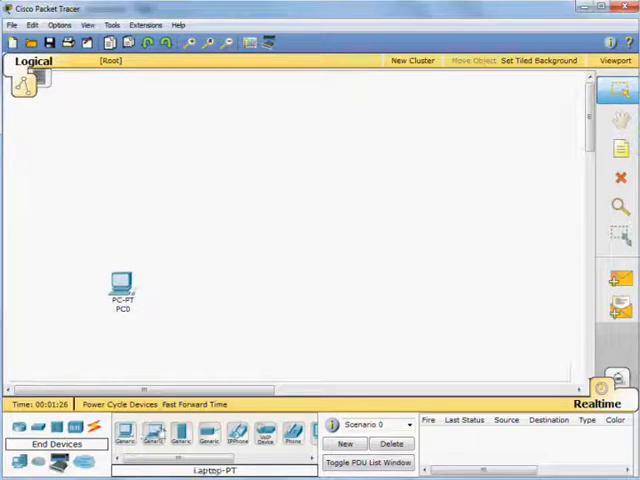
- Open PC1's settings window on its Physical hardware view
{"action": "left_click", "coordinate": [252, 310]}
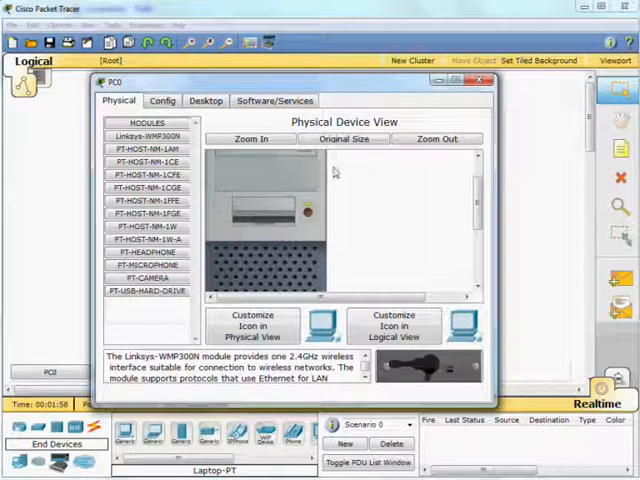
{"action": "mouse_move", "coordinate": [378, 204]}
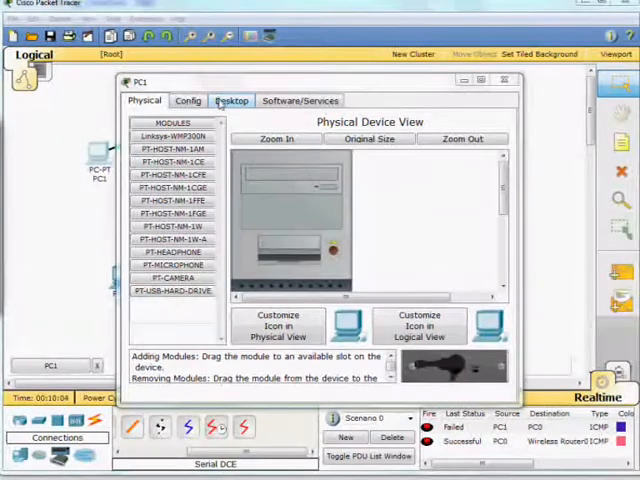
- View PC1's static IP configuration on the Desktop and close the panel
{"action": "left_click", "coordinate": [232, 100]}
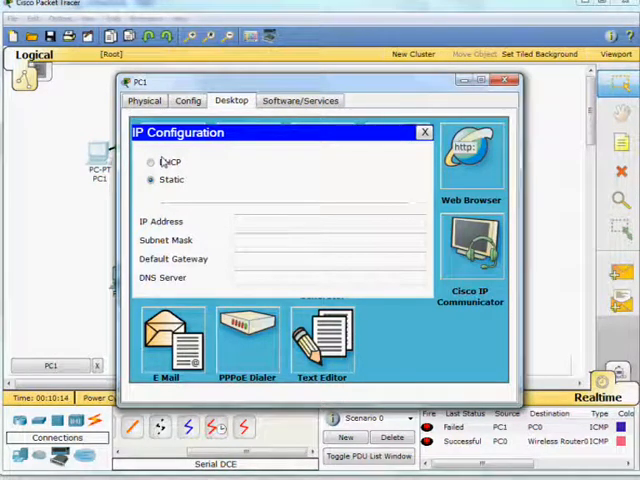
{"action": "left_click", "coordinate": [424, 132]}
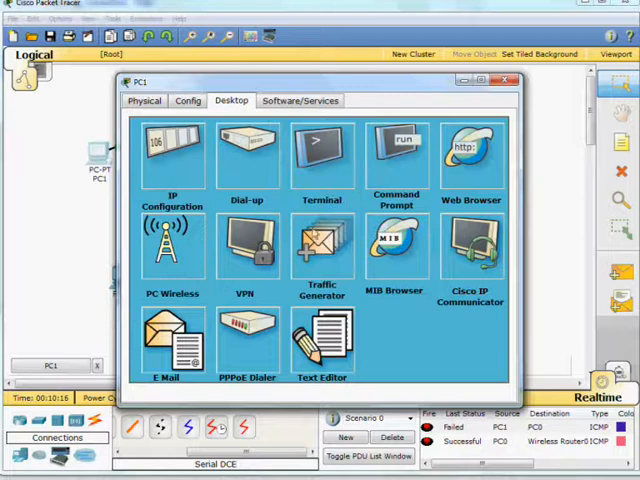
- Run ipconfig in PC1's Command Prompt, showing 0.0.0.0 addresses, then close it
{"action": "left_click", "coordinate": [396, 156]}
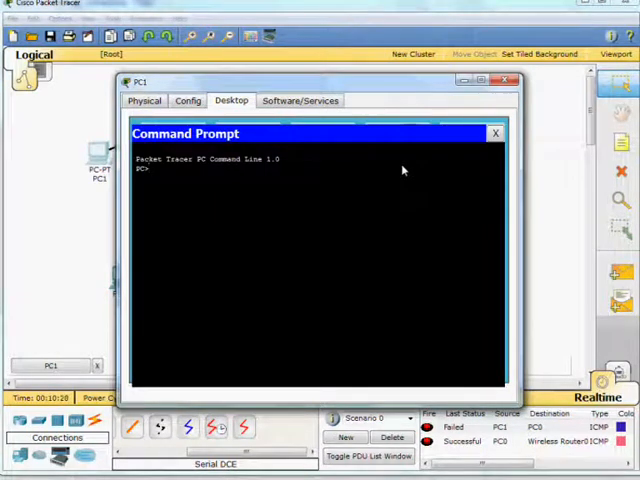
{"action": "type", "text": "ipconfig"}
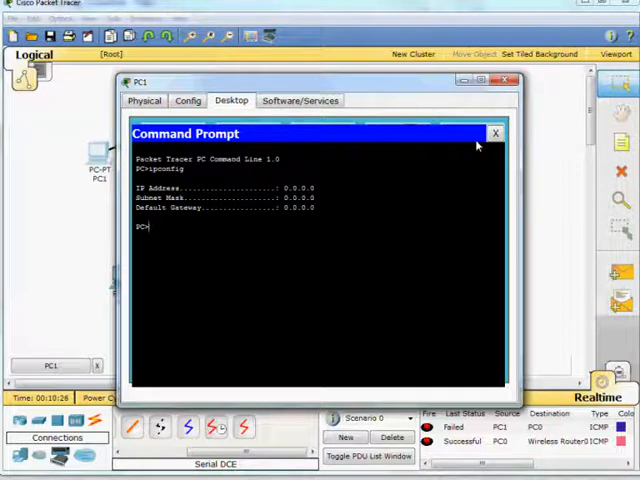
{"action": "left_click", "coordinate": [494, 132]}
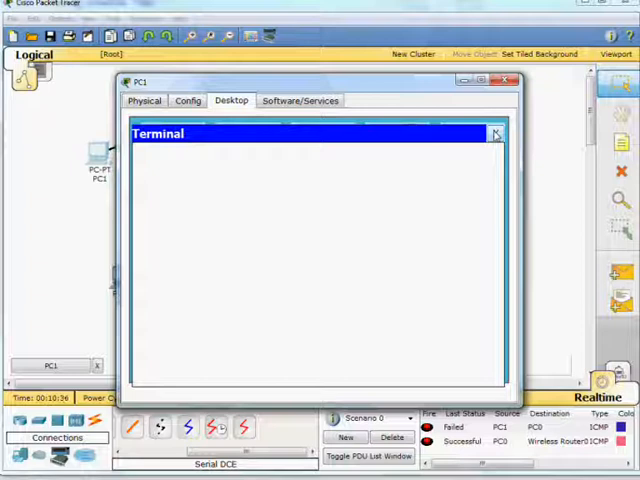
- Close PC1's Terminal and then its settings window
{"action": "left_click", "coordinate": [496, 132]}
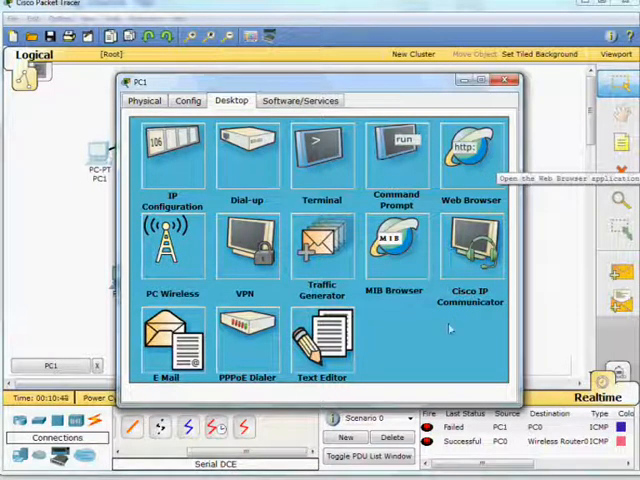
{"action": "mouse_move", "coordinate": [448, 328]}
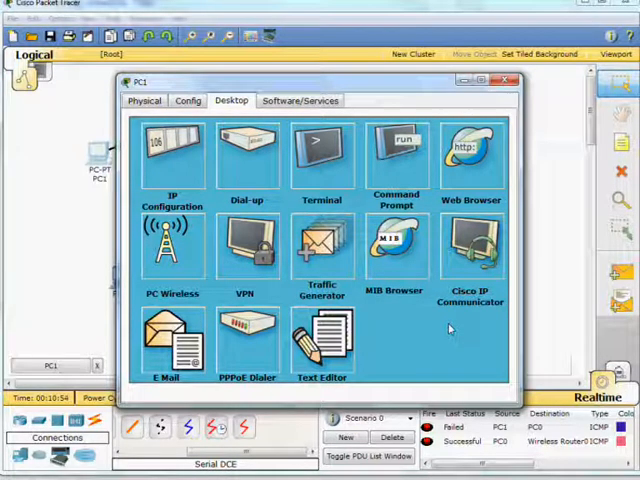
{"action": "mouse_move", "coordinate": [450, 330]}
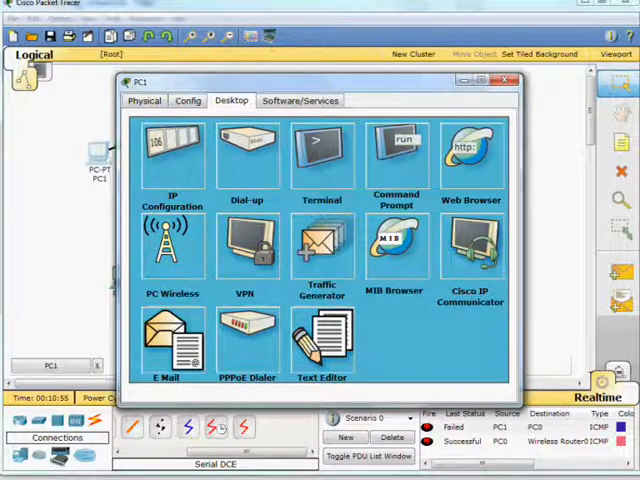
{"action": "left_click", "coordinate": [504, 80]}
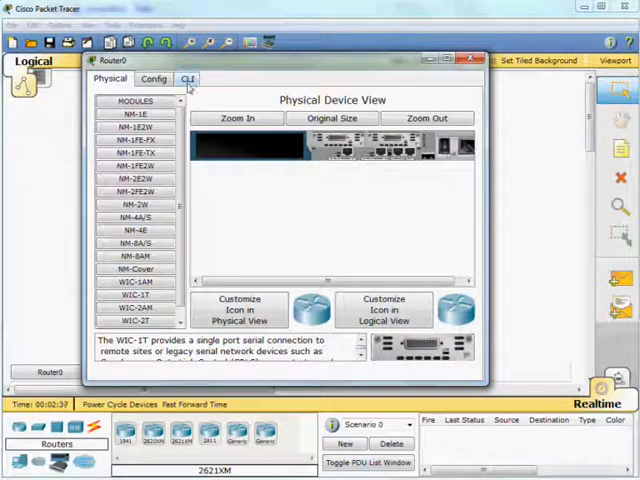
- Bring up Router0's IOS command-line interface showing its boot output
{"action": "left_click", "coordinate": [188, 80]}
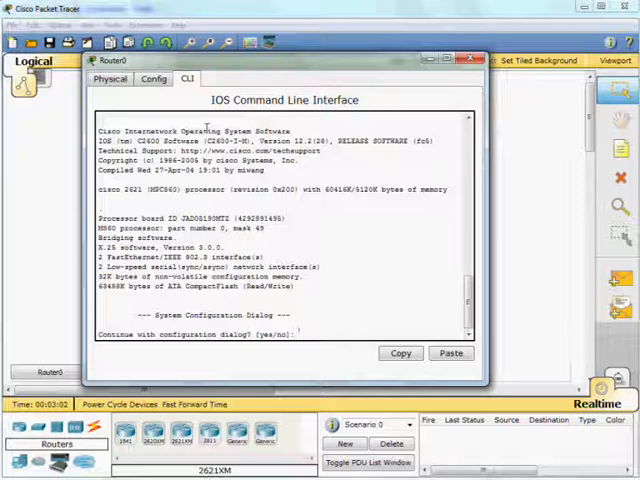
- Answer 'n' to Router0's setup dialog, close its window and pick a 2950T-24 switch
{"action": "type", "text": "n"}
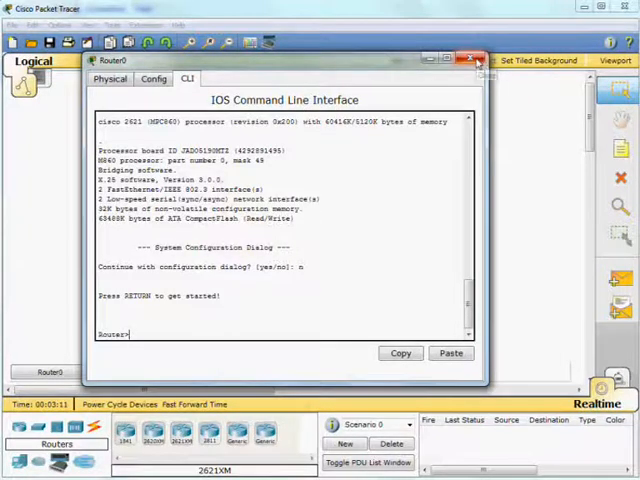
{"action": "left_click", "coordinate": [478, 60]}
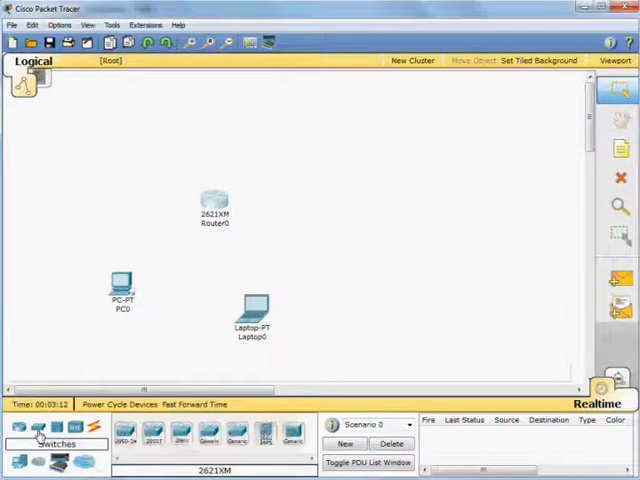
{"action": "left_click", "coordinate": [152, 434]}
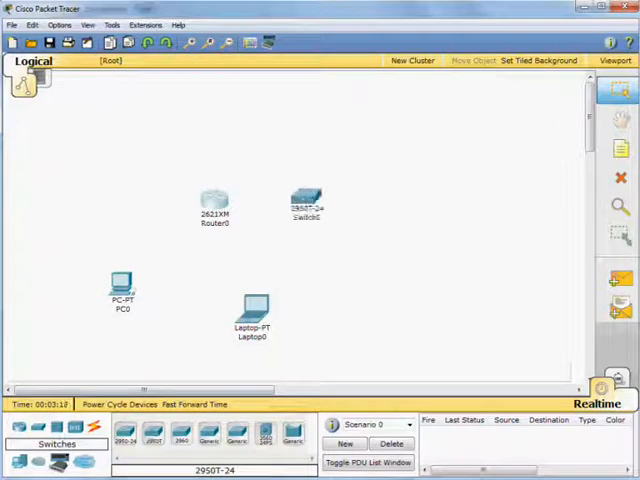
{"action": "double_click", "coordinate": [304, 200]}
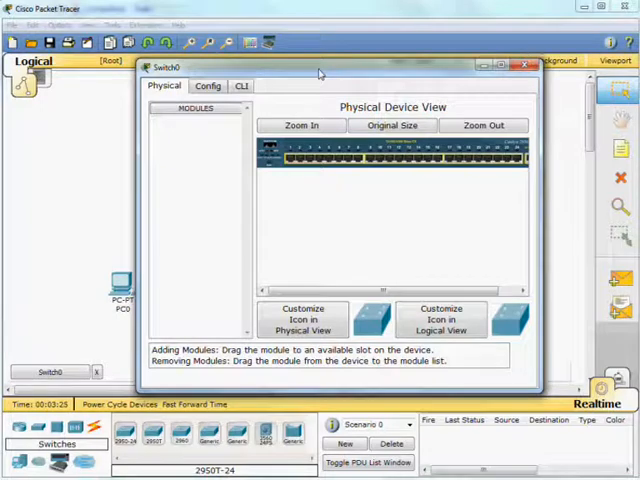
{"action": "left_click", "coordinate": [240, 86]}
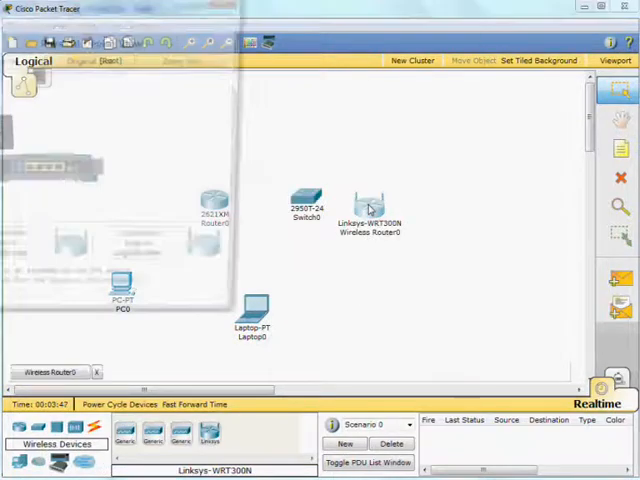
- Browse Wireless Router0's web Setup, Wireless and Applications & Gaming pages, then close it
{"action": "double_click", "coordinate": [370, 204]}
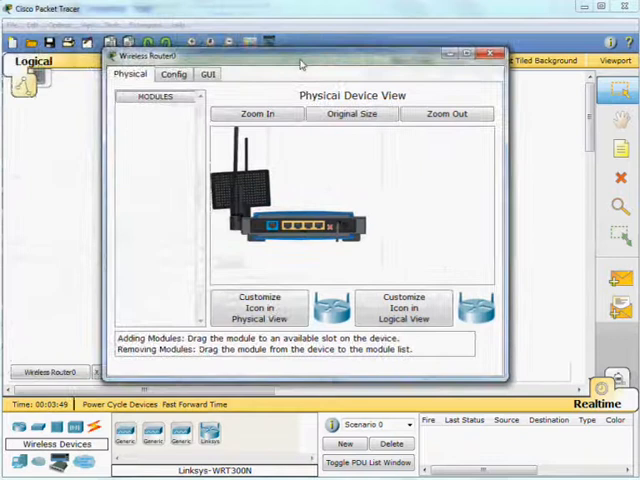
{"action": "left_click", "coordinate": [208, 74]}
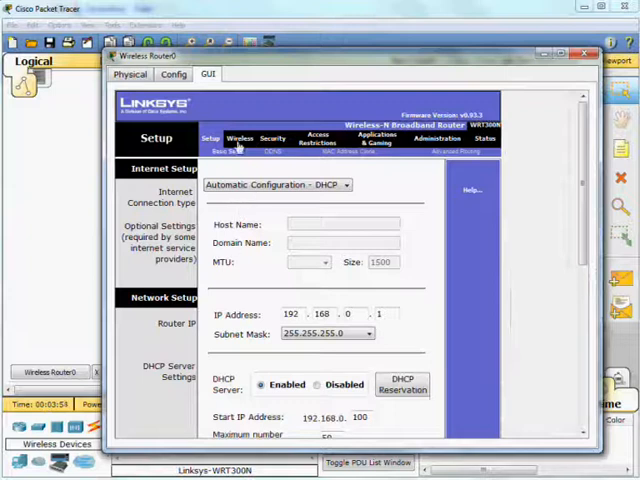
{"action": "left_click", "coordinate": [238, 138]}
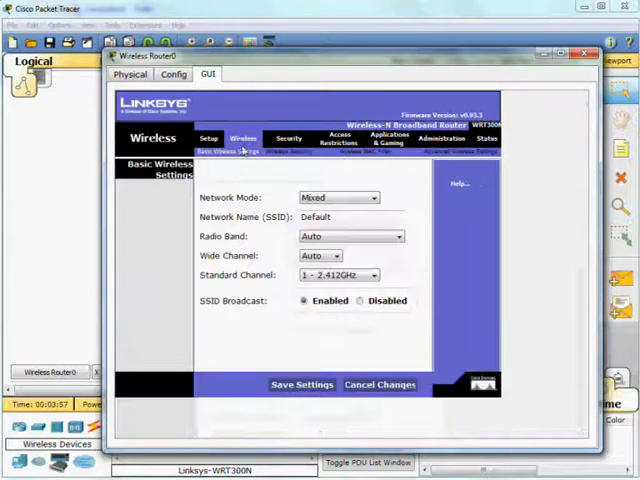
{"action": "left_click", "coordinate": [288, 138]}
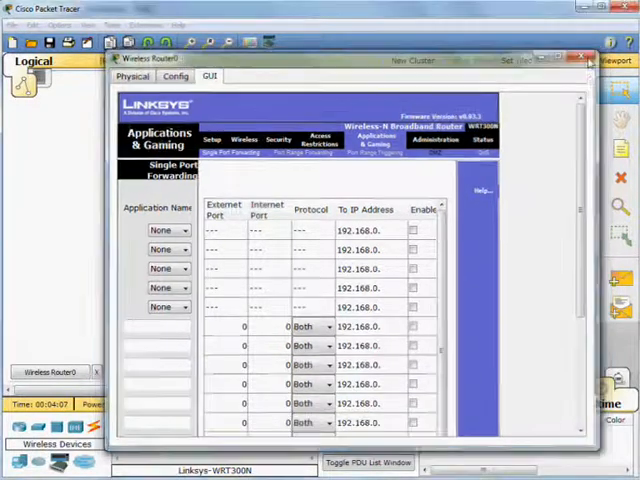
{"action": "left_click", "coordinate": [584, 56]}
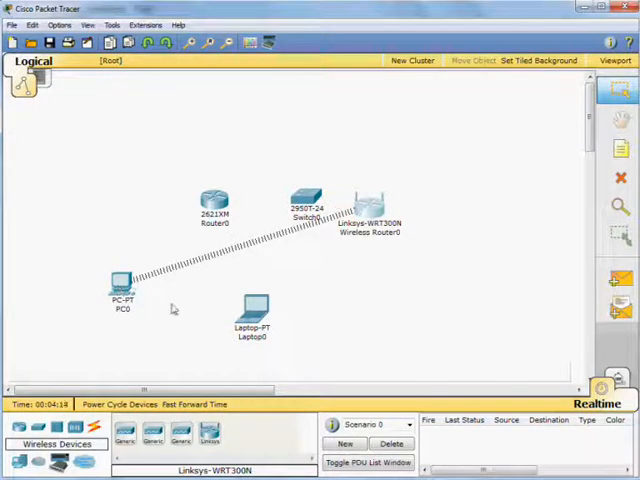
{"action": "mouse_move", "coordinate": [174, 350]}
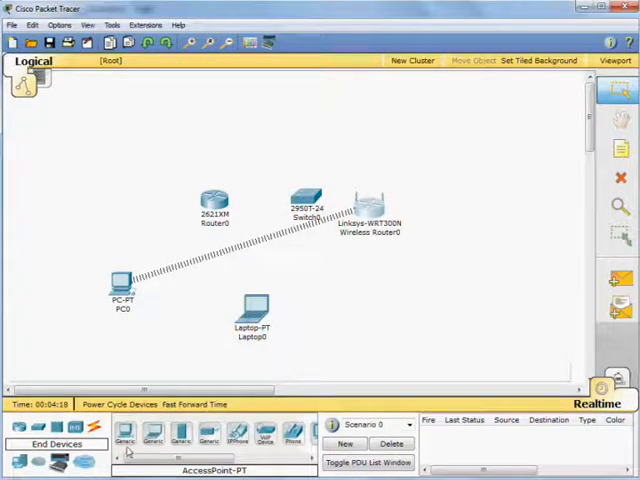
- Add a generic PC-PT, PC1, to the workspace above PC0
{"action": "left_click", "coordinate": [90, 164]}
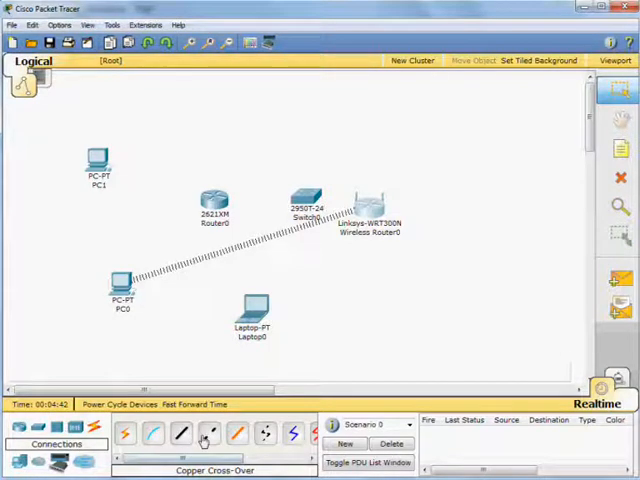
- Start a Copper Straight-Through cable from PC1 toward Switch0
{"action": "left_click", "coordinate": [180, 432]}
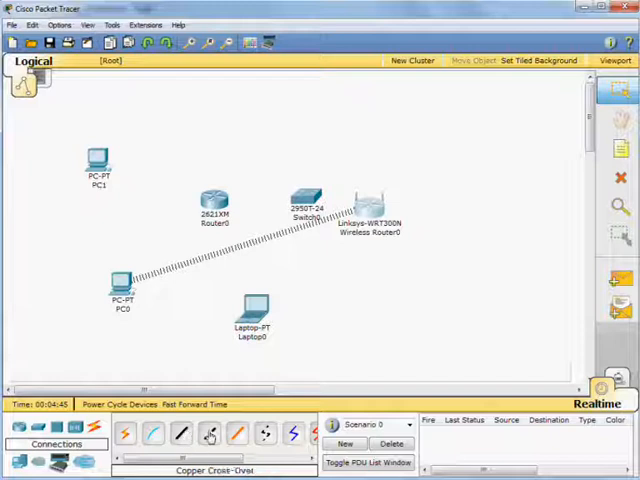
{"action": "left_click", "coordinate": [96, 164]}
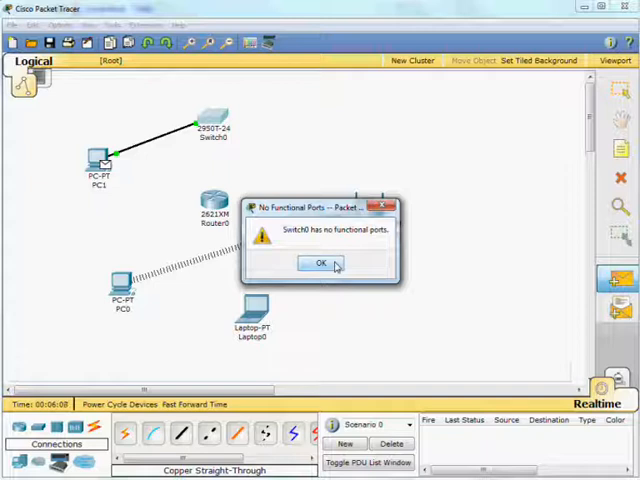
- Dismiss the 'No Functional Ports' warning for Switch0
{"action": "left_click", "coordinate": [320, 264]}
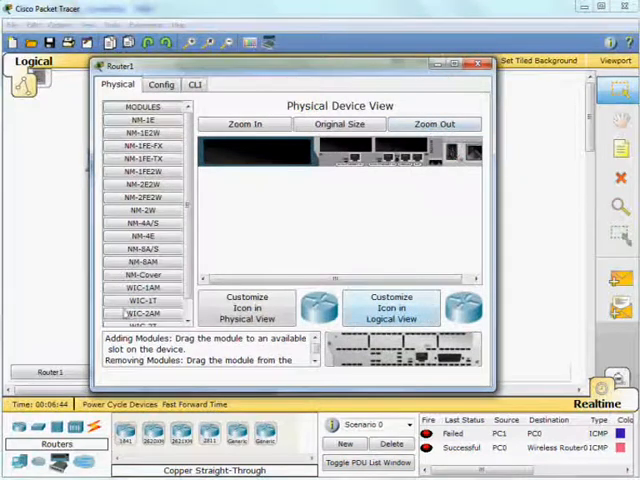
- Close Router0's device settings window after reviewing its hardware modules
{"action": "left_click", "coordinate": [140, 300]}
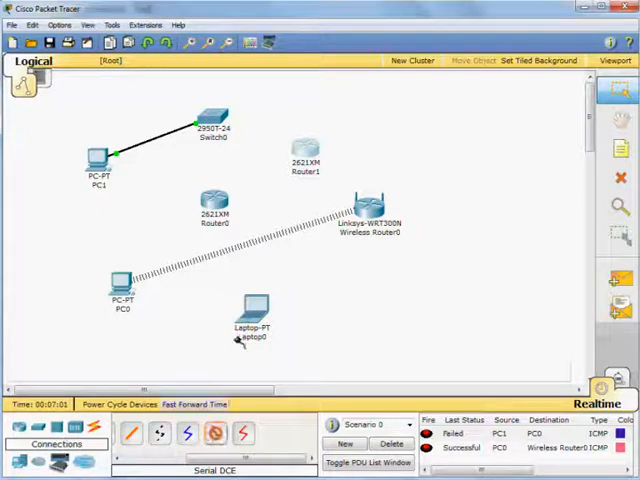
- Start the serial DCE cable from Router0, bringing up its interface list
{"action": "left_click", "coordinate": [214, 204]}
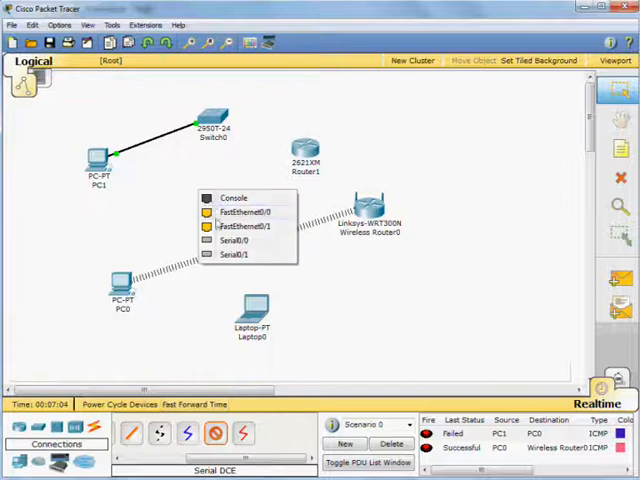